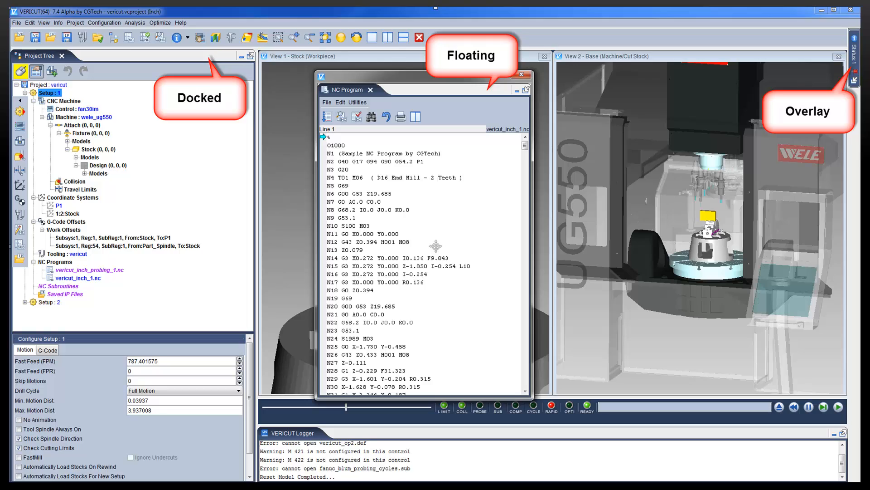
- Close the floating NC Program window, leaving the views and the docked Project Tree
{"action": "left_click", "coordinate": [372, 89]}
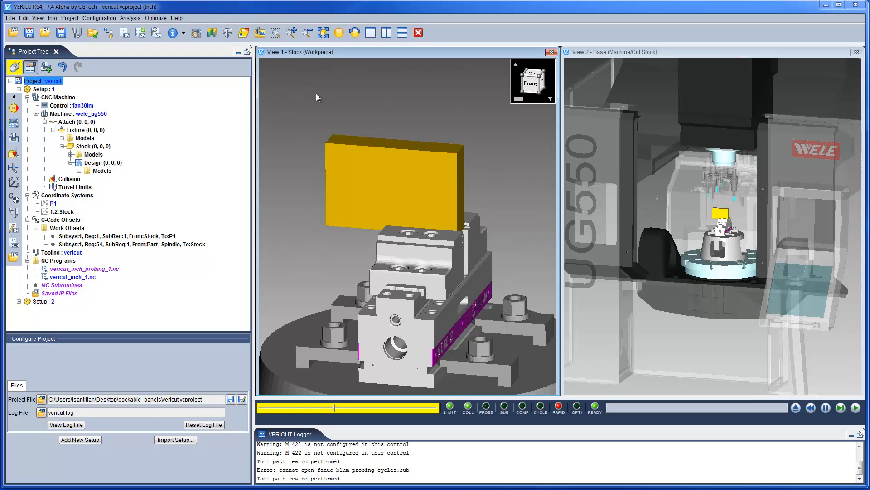
{"action": "mouse_move", "coordinate": [290, 104]}
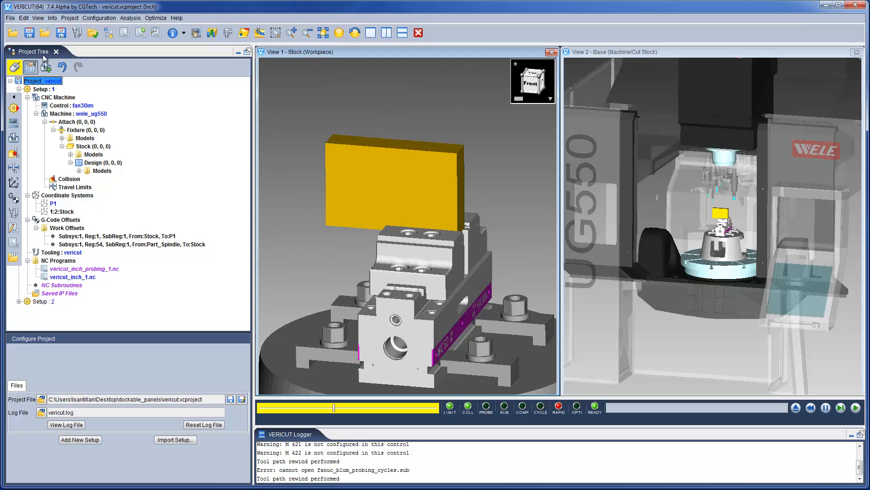
{"action": "mouse_move", "coordinate": [245, 64]}
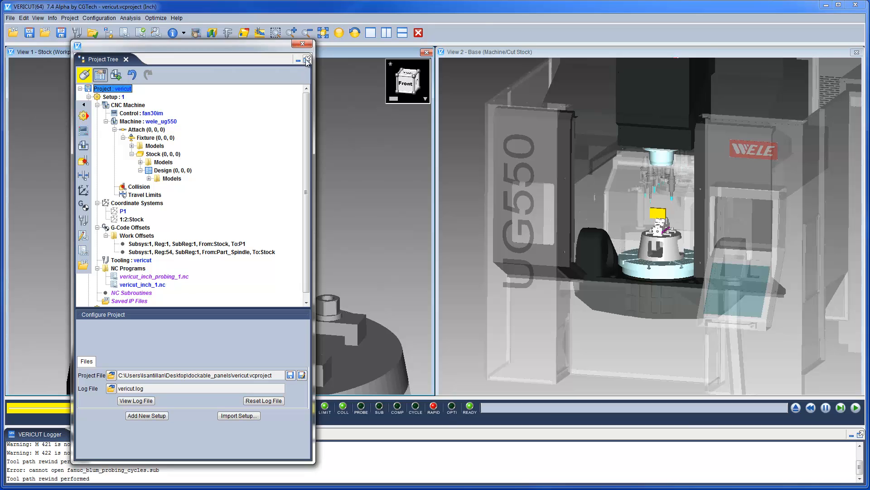
- Set the Project Tree to auto-hide as an overlay tab on the left edge
{"action": "left_click", "coordinate": [306, 60]}
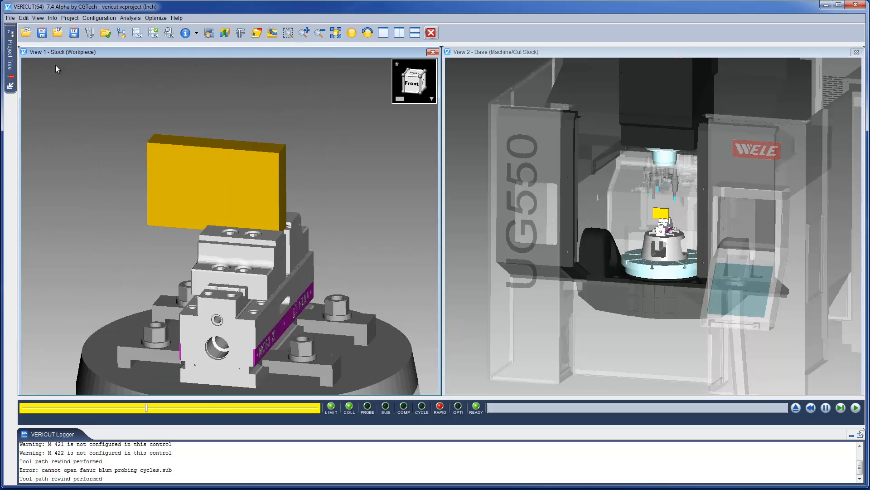
{"action": "mouse_move", "coordinate": [10, 64]}
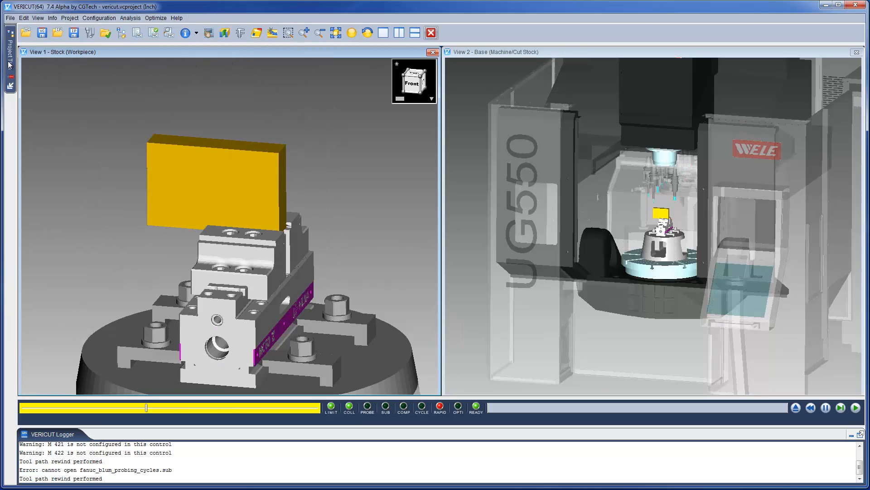
- Pop open the Project Tree overlay, select the Stock model, collapse its branch, then let the tree hide
{"action": "left_click", "coordinate": [10, 46]}
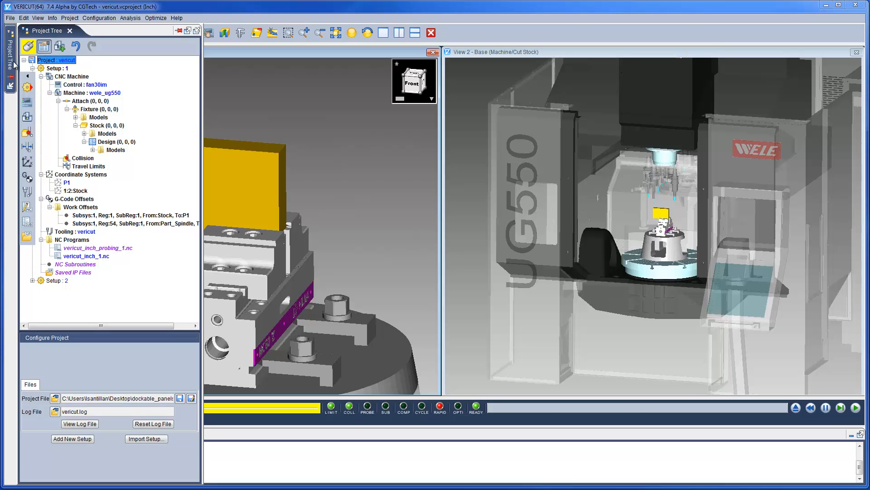
{"action": "mouse_move", "coordinate": [174, 87]}
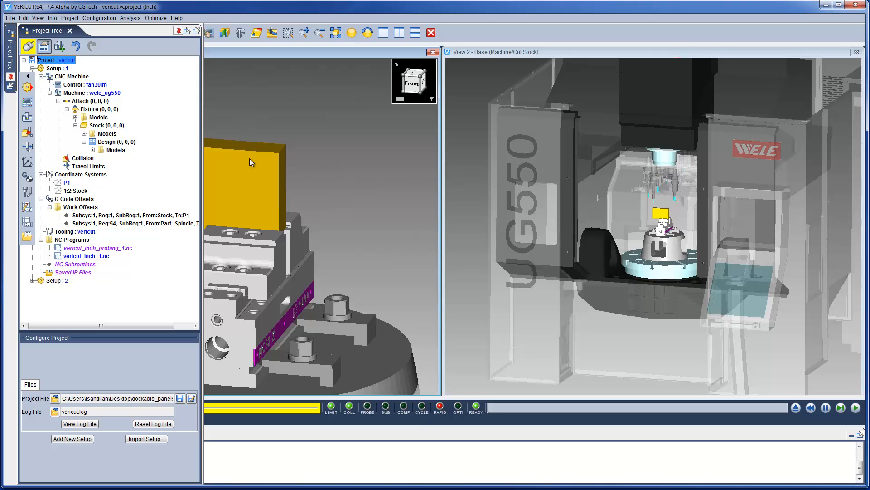
{"action": "left_click", "coordinate": [106, 133]}
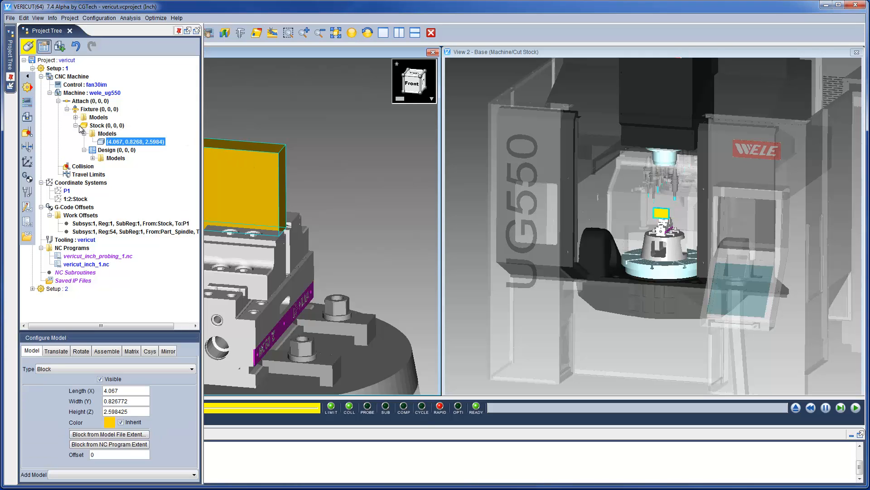
{"action": "left_click", "coordinate": [76, 126]}
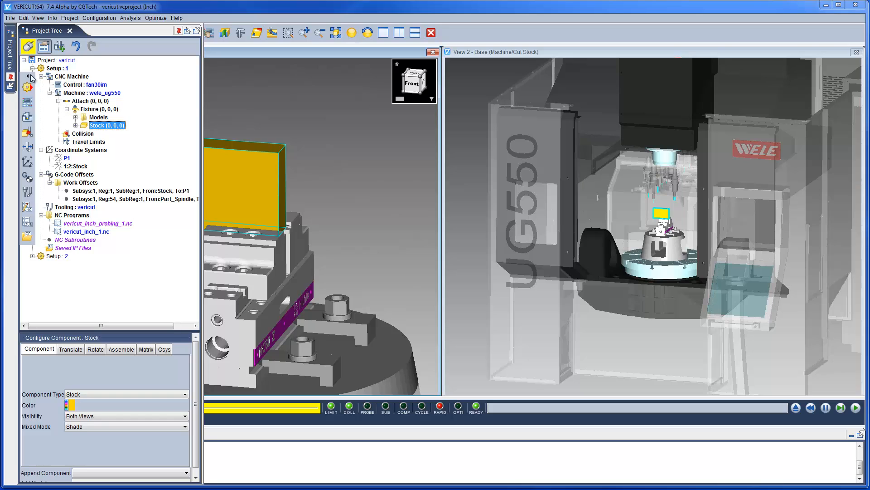
{"action": "left_click", "coordinate": [70, 30]}
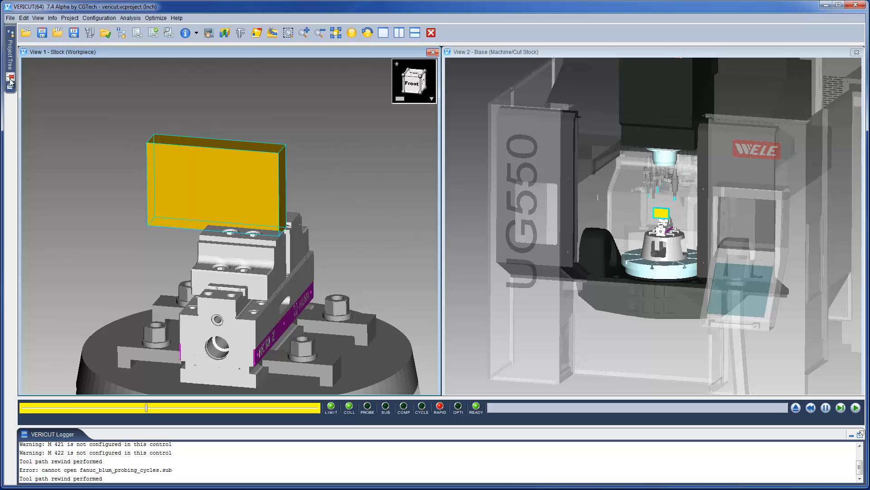
{"action": "mouse_move", "coordinate": [136, 33]}
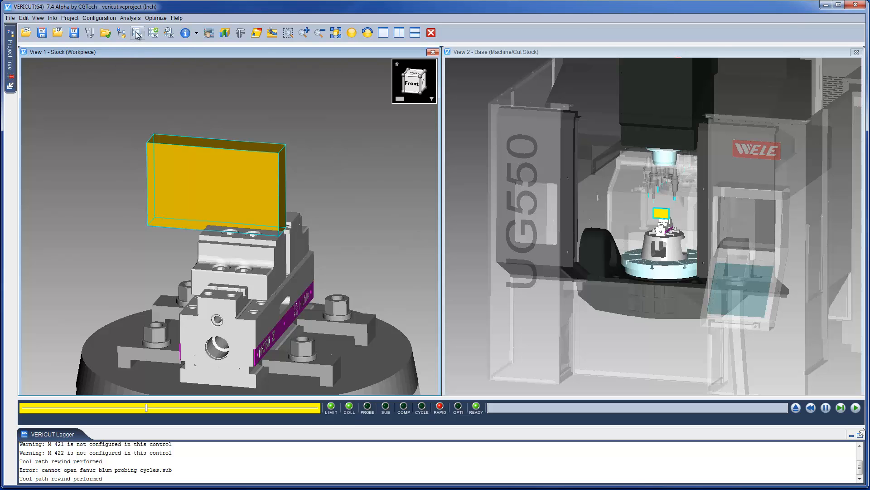
- Dock the NC Program listing on the right side and open the Status window
{"action": "left_click", "coordinate": [136, 32]}
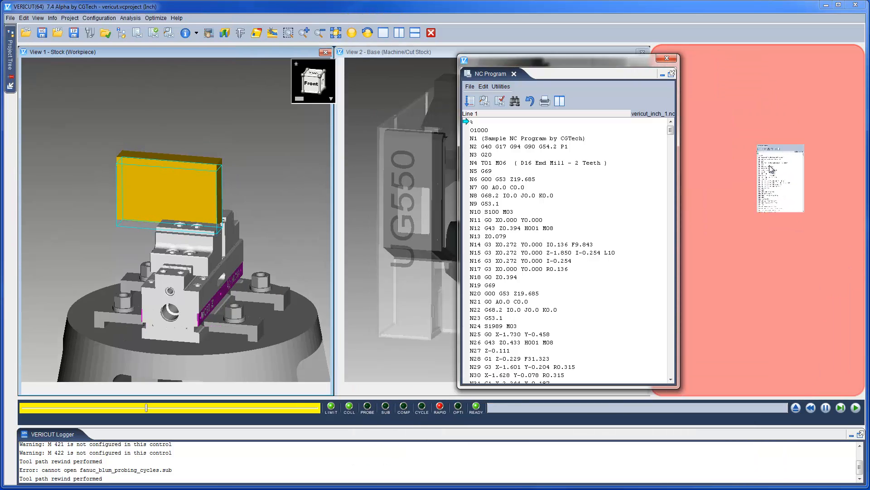
{"action": "left_click", "coordinate": [670, 73]}
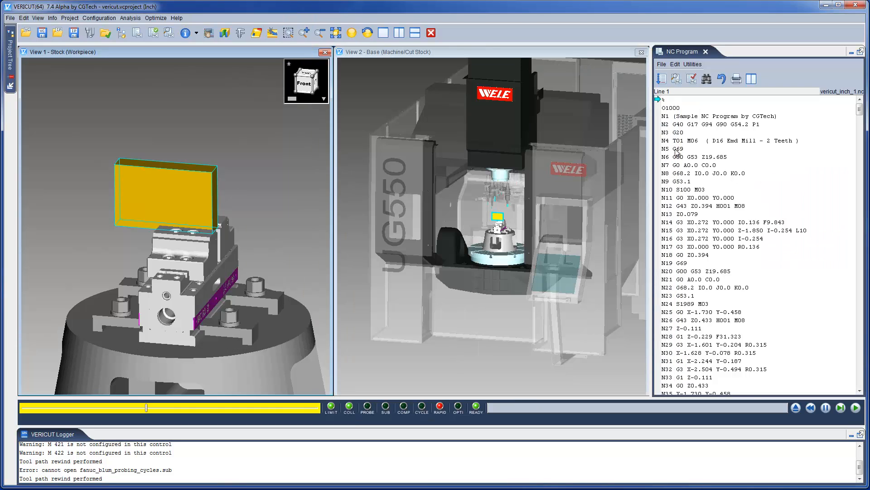
{"action": "mouse_move", "coordinate": [508, 113]}
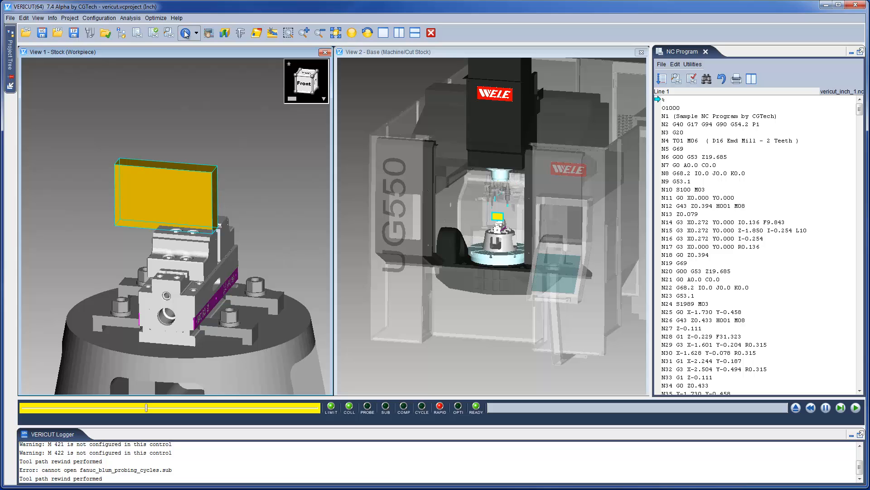
{"action": "left_click", "coordinate": [168, 32]}
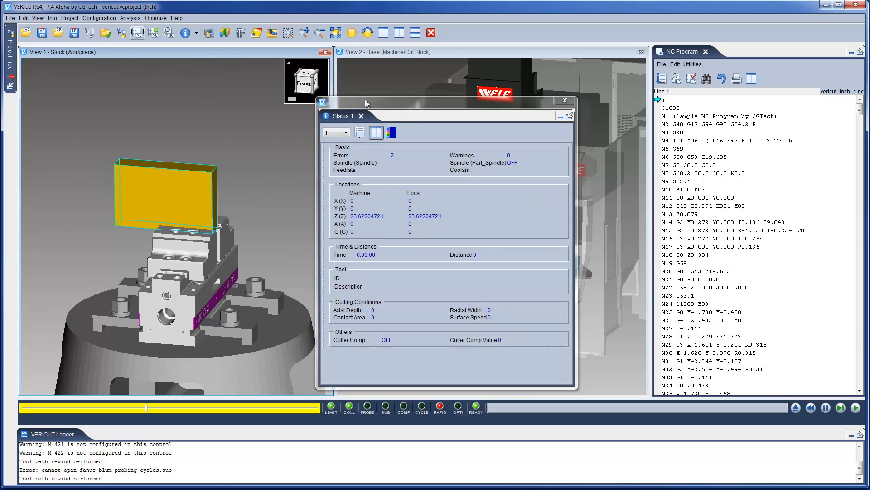
{"action": "mouse_move", "coordinate": [401, 115]}
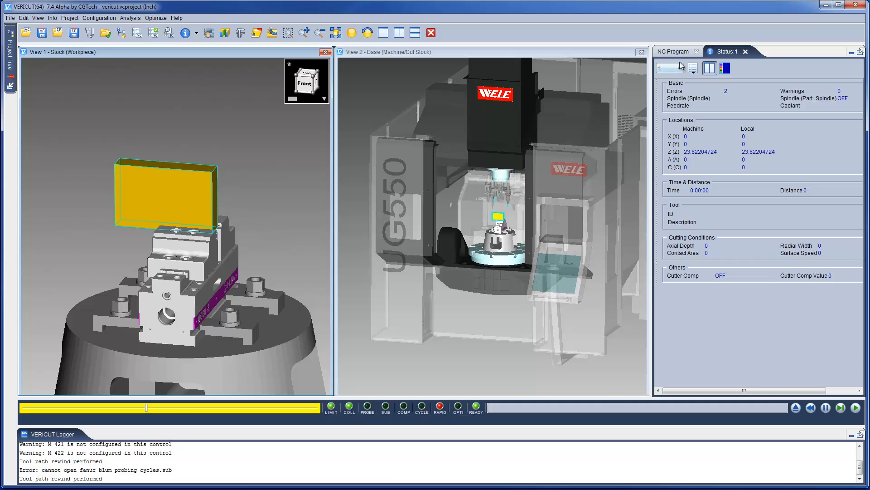
- Dock Status beneath the NC Program pane and collapse X-Caliper into a side overlay tab
{"action": "left_click", "coordinate": [672, 51]}
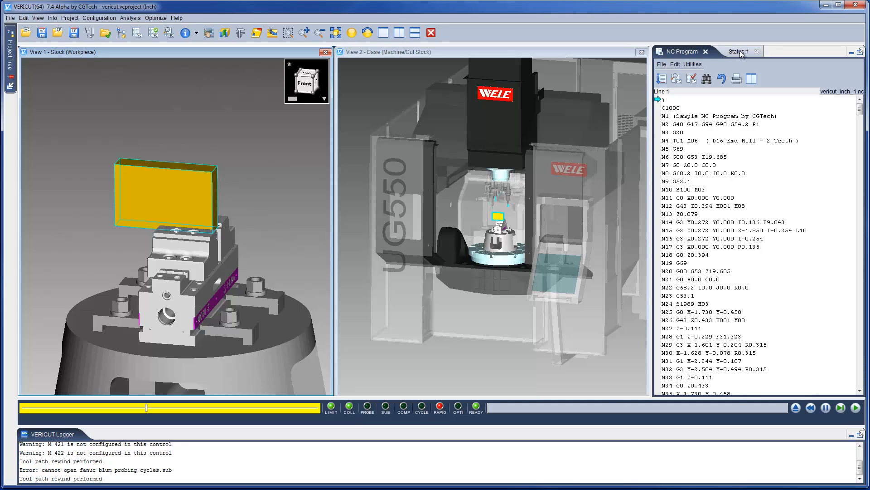
{"action": "left_click", "coordinate": [739, 51]}
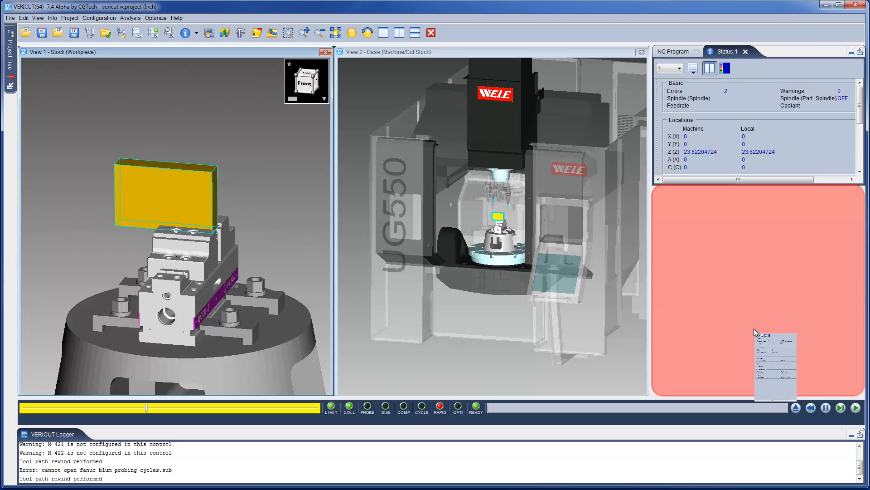
{"action": "left_click", "coordinate": [670, 51]}
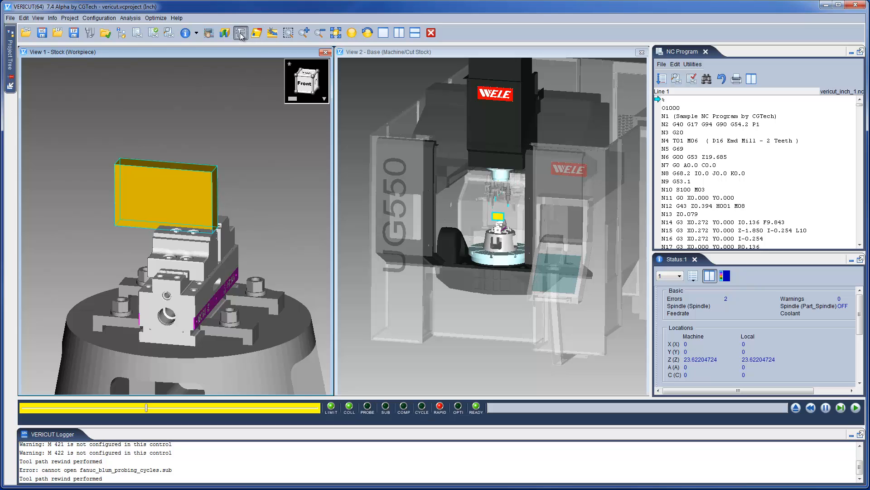
{"action": "left_click", "coordinate": [240, 32]}
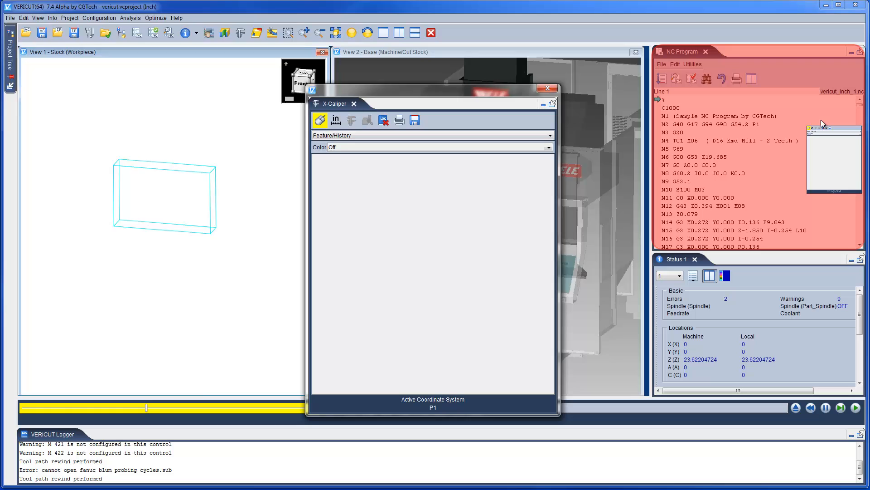
{"action": "left_click", "coordinate": [354, 104]}
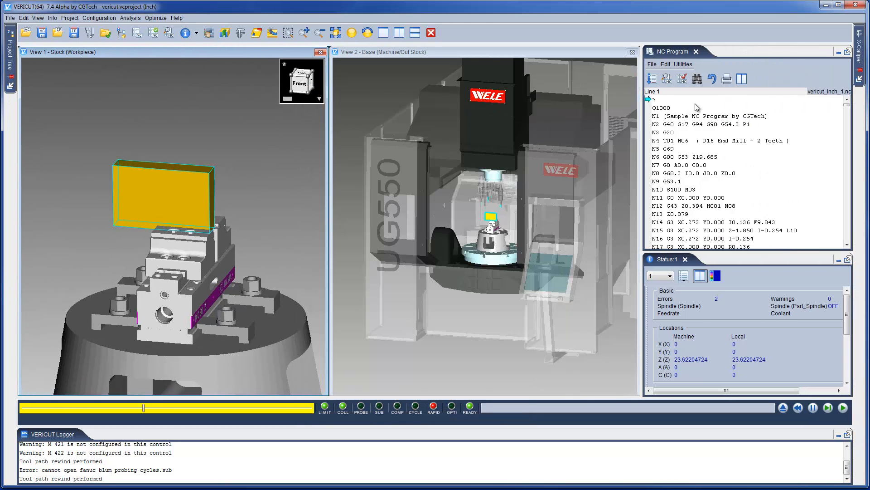
- Play the NC program simulation to the end, drilling holes in the stock
{"action": "left_click", "coordinate": [843, 408]}
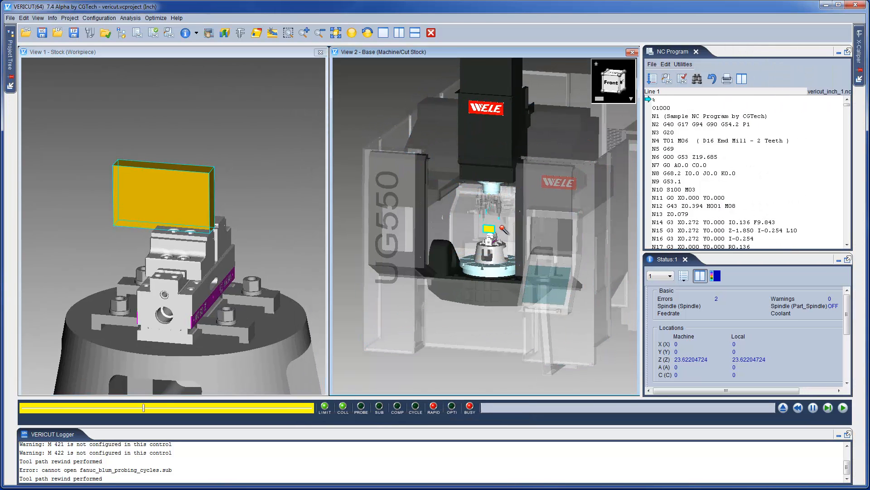
{"action": "left_click", "coordinate": [843, 408]}
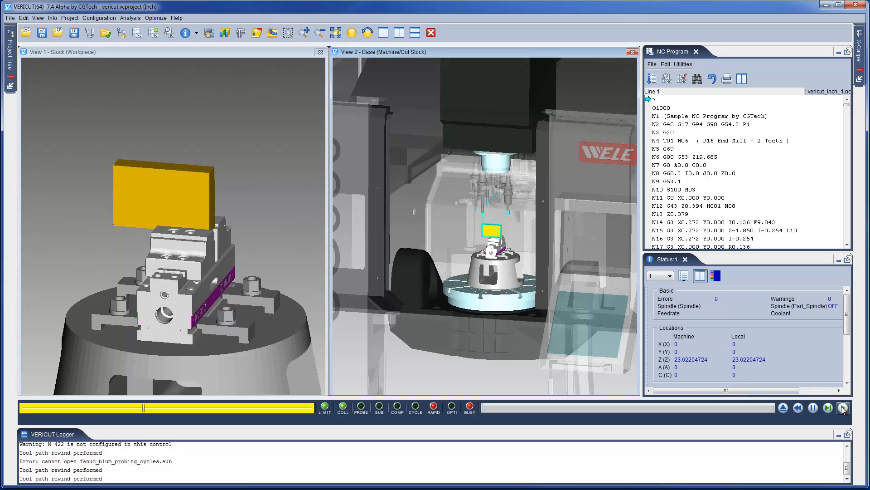
{"action": "left_click", "coordinate": [843, 407]}
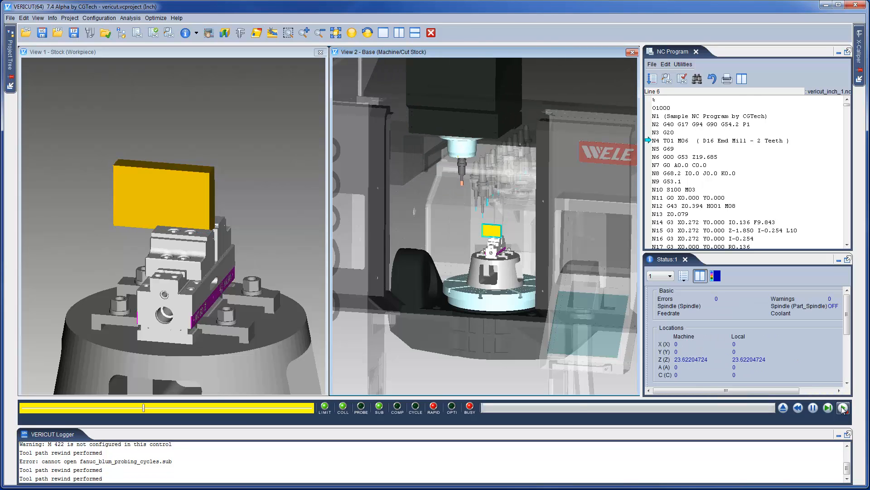
{"action": "left_click", "coordinate": [843, 408]}
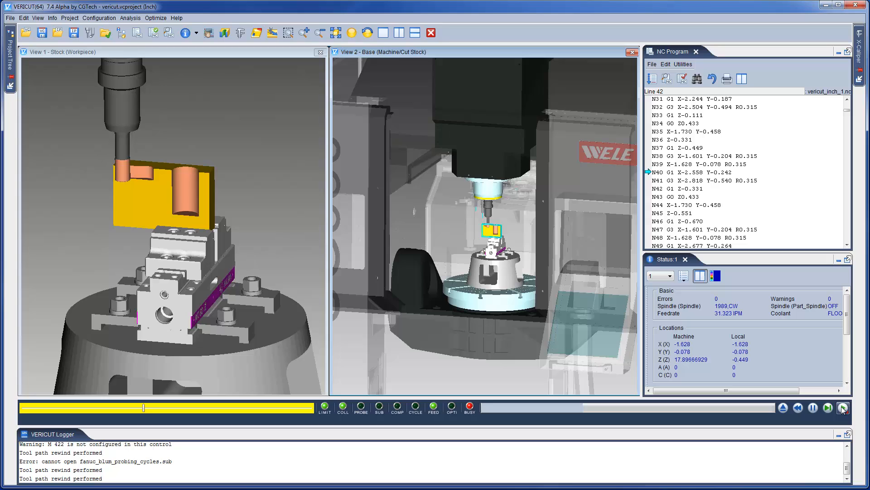
{"action": "left_click", "coordinate": [843, 408]}
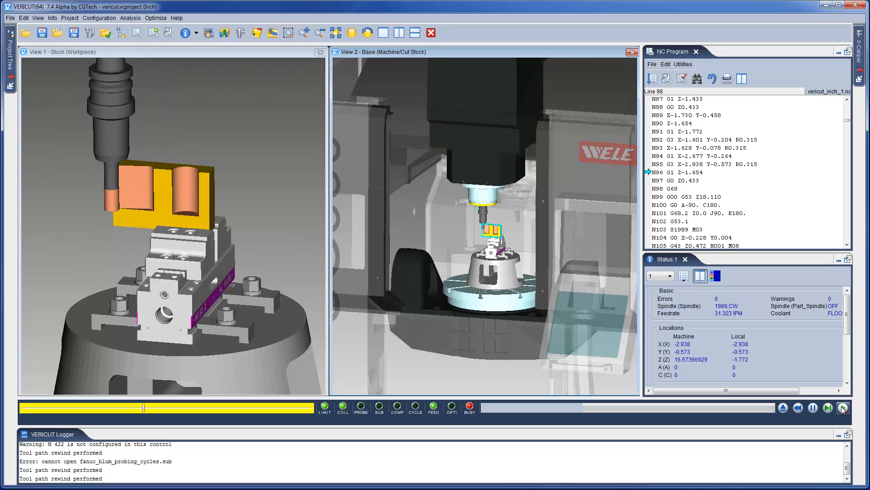
{"action": "left_click", "coordinate": [842, 408]}
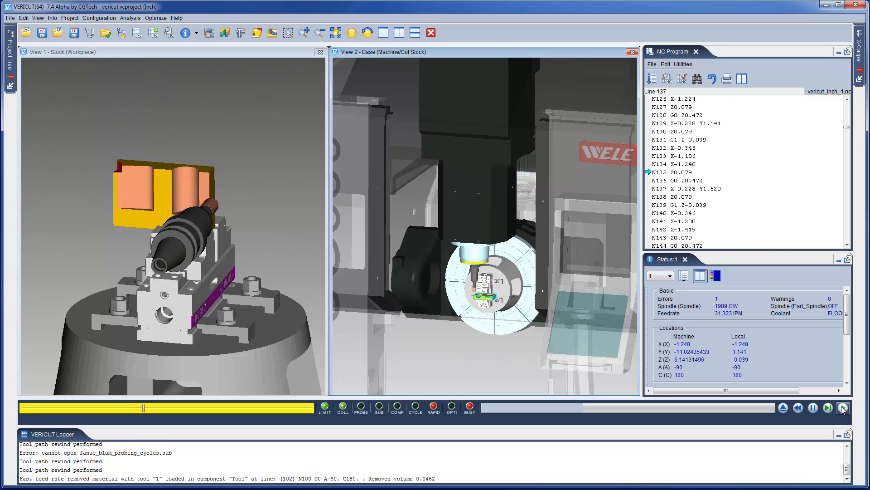
{"action": "left_click", "coordinate": [843, 408]}
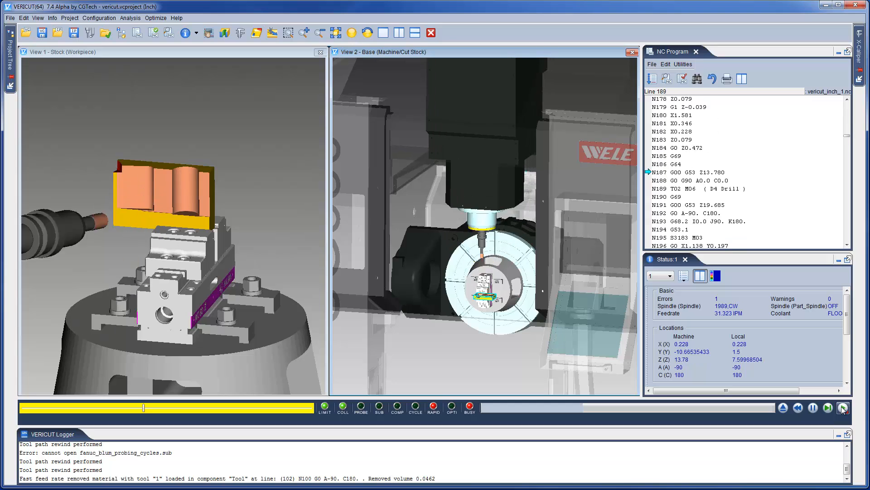
{"action": "left_click", "coordinate": [841, 408]}
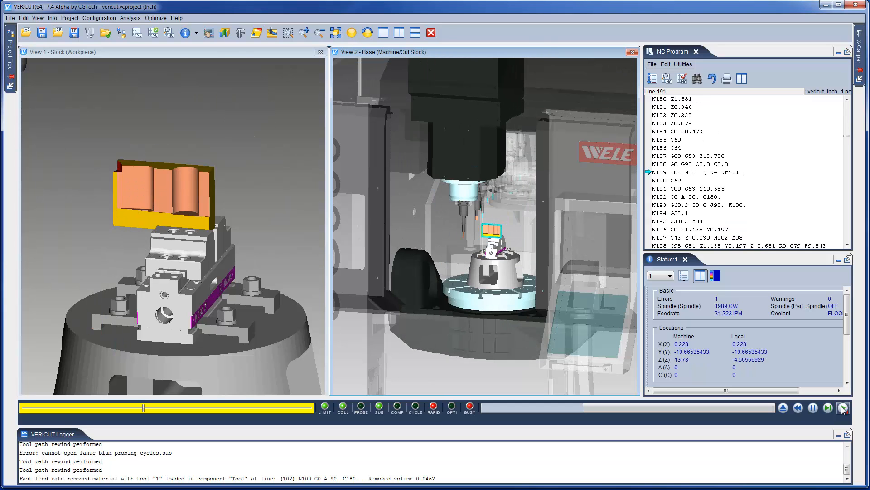
{"action": "left_click", "coordinate": [843, 408]}
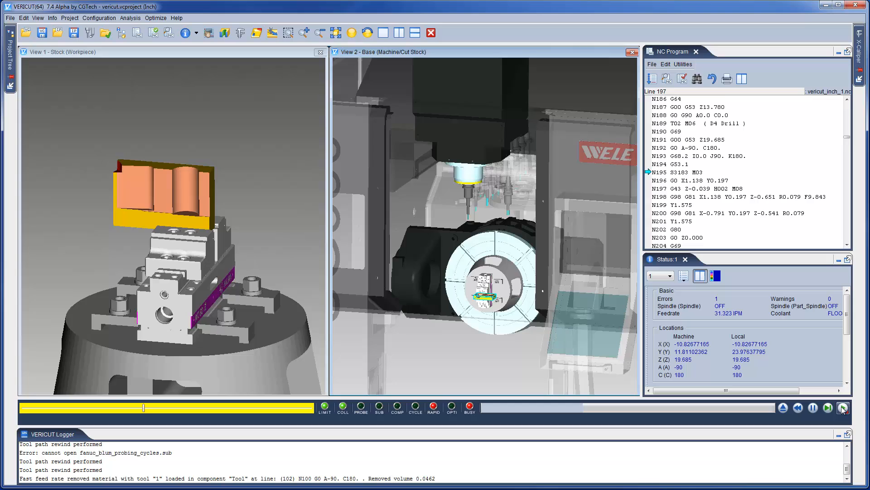
{"action": "left_click", "coordinate": [843, 407]}
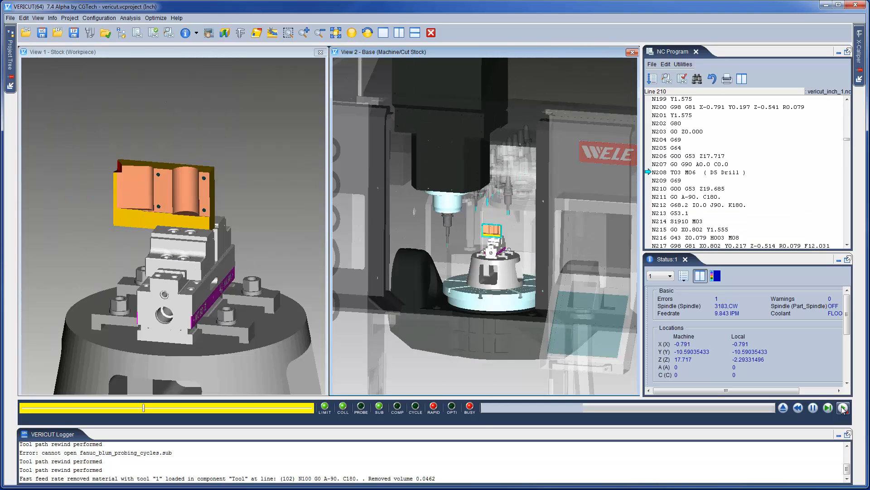
{"action": "left_click", "coordinate": [842, 409]}
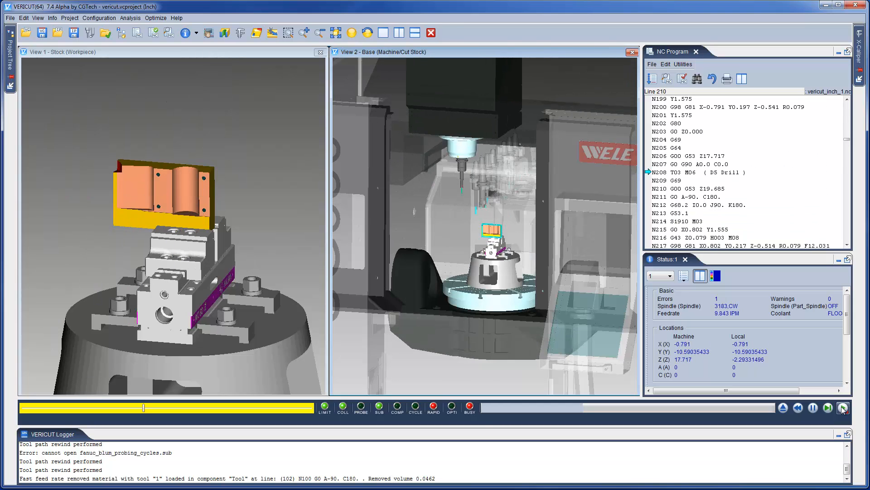
{"action": "left_click", "coordinate": [843, 408]}
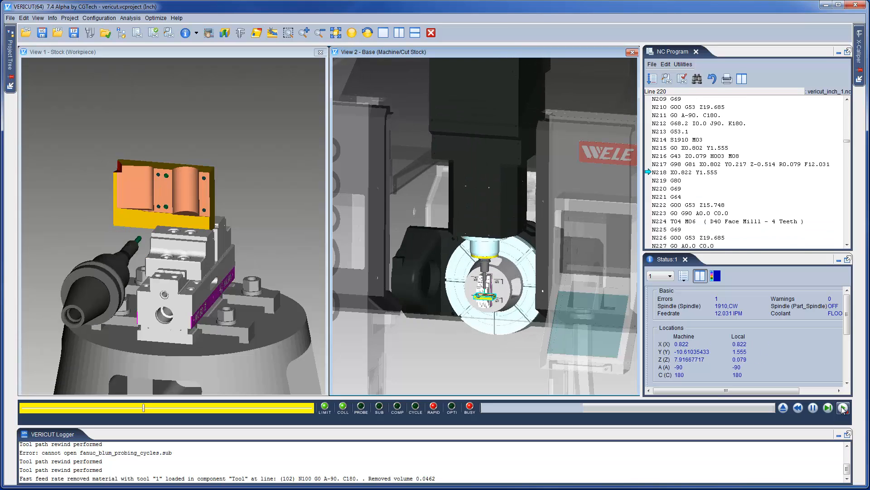